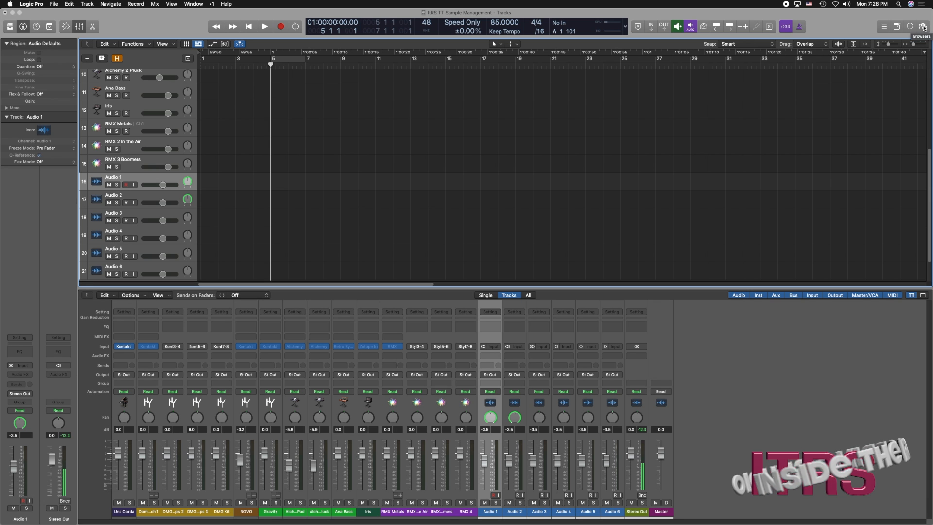
# Show the All Files browser and enter the Samples volume toward the hip-hop pack's Samples folder.
pyautogui.click(923, 26)
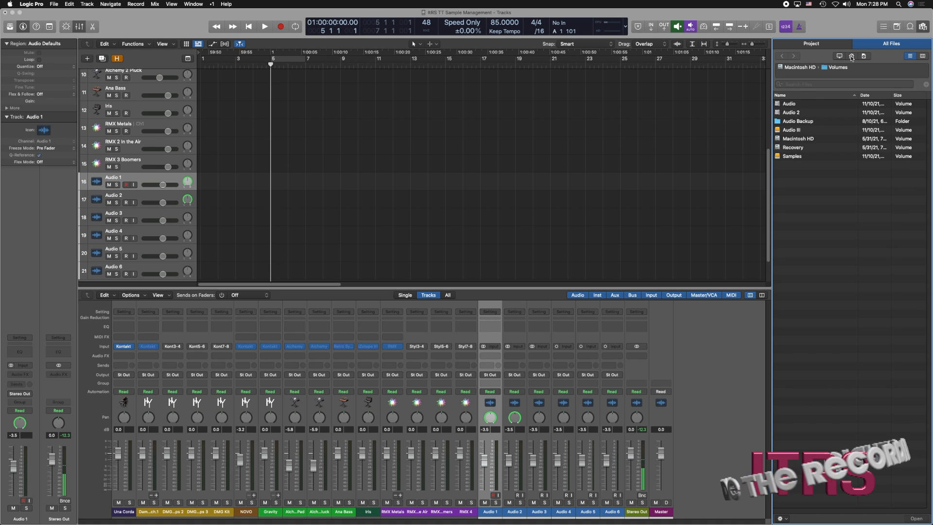
pyautogui.click(862, 56)
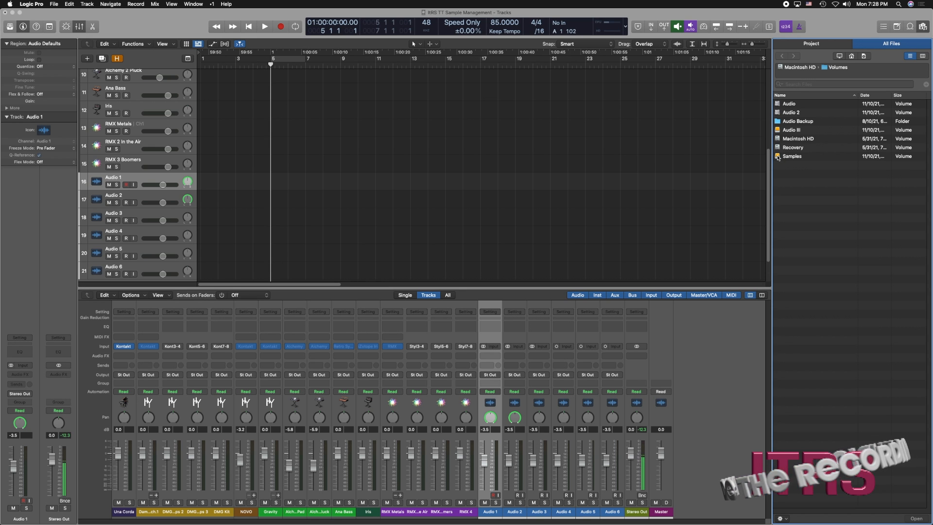
pyautogui.doubleClick(793, 155)
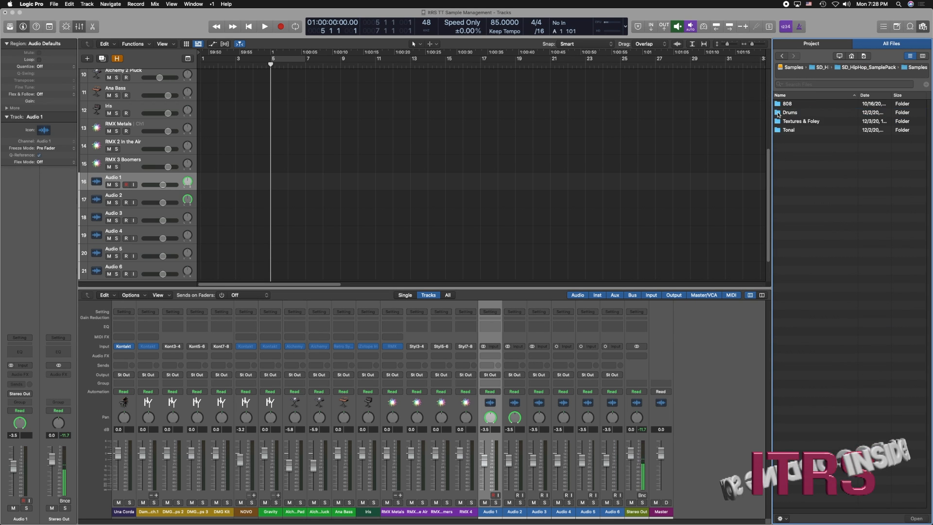
# Browse Drums > SD Lofi Drum Loops > Full Drum Loops and pick SD_DrumLoop_Axis_100 for Audio 2.
pyautogui.doubleClick(789, 112)
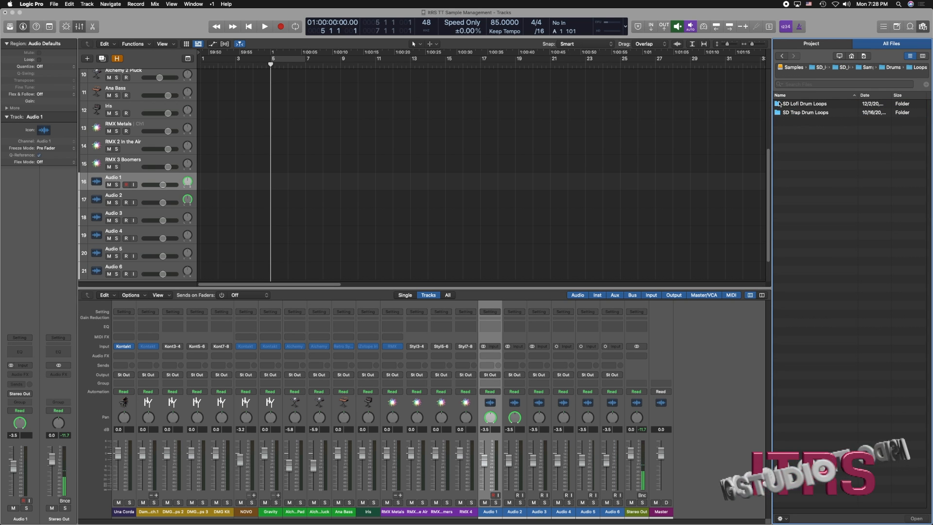
pyautogui.doubleClick(804, 104)
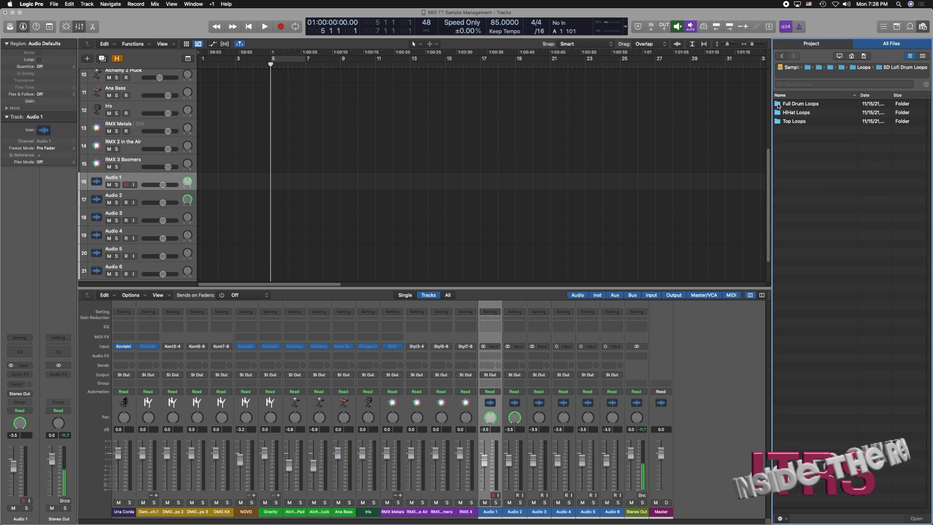
pyautogui.doubleClick(800, 104)
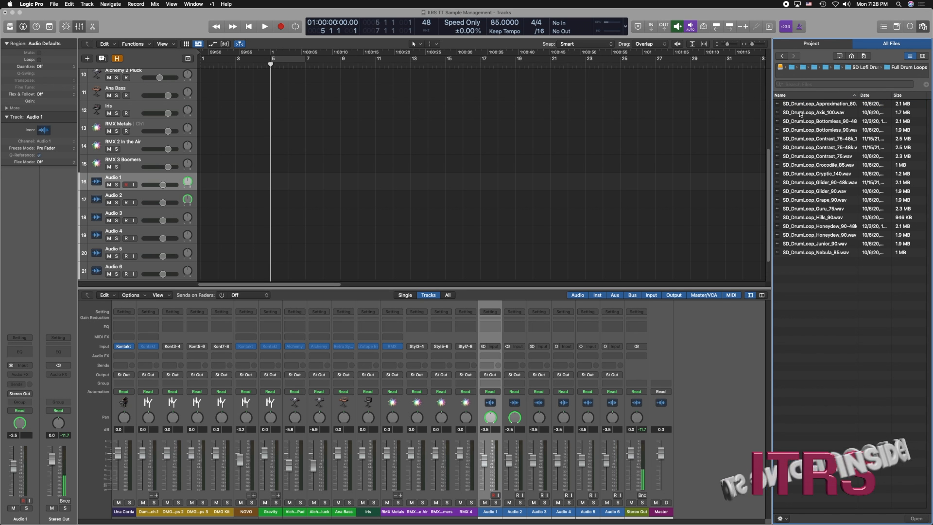
pyautogui.click(818, 103)
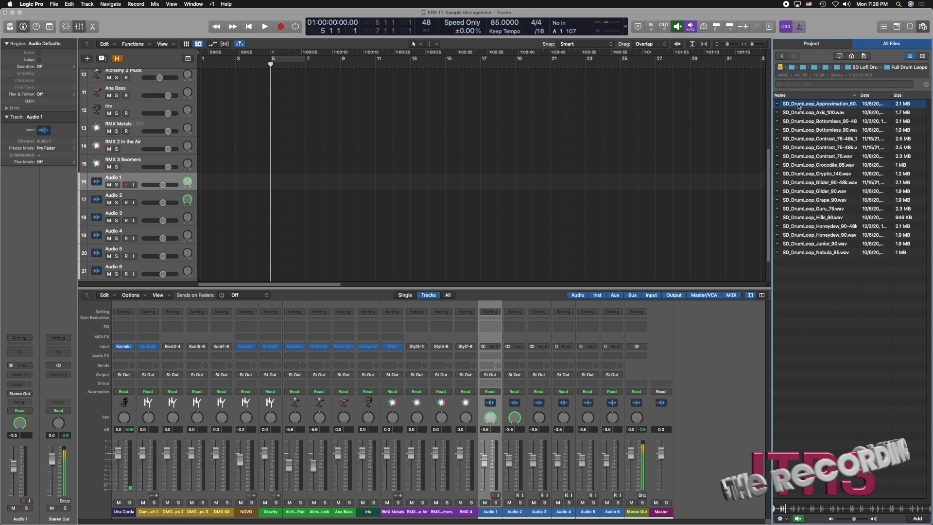
pyautogui.click(821, 112)
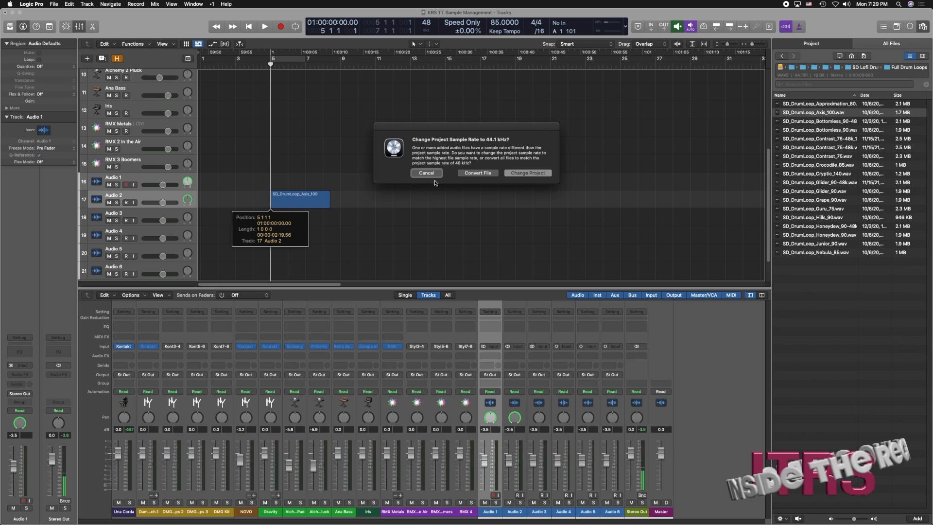
# Keep the loop through the sample-rate prompt, play it, extend the region, and audition again.
pyautogui.click(476, 173)
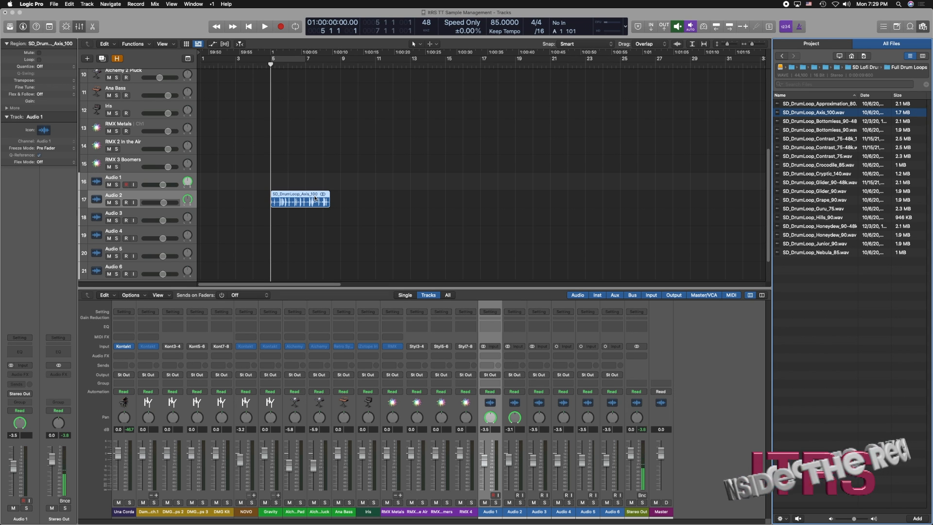
pyautogui.moveTo(459, 99)
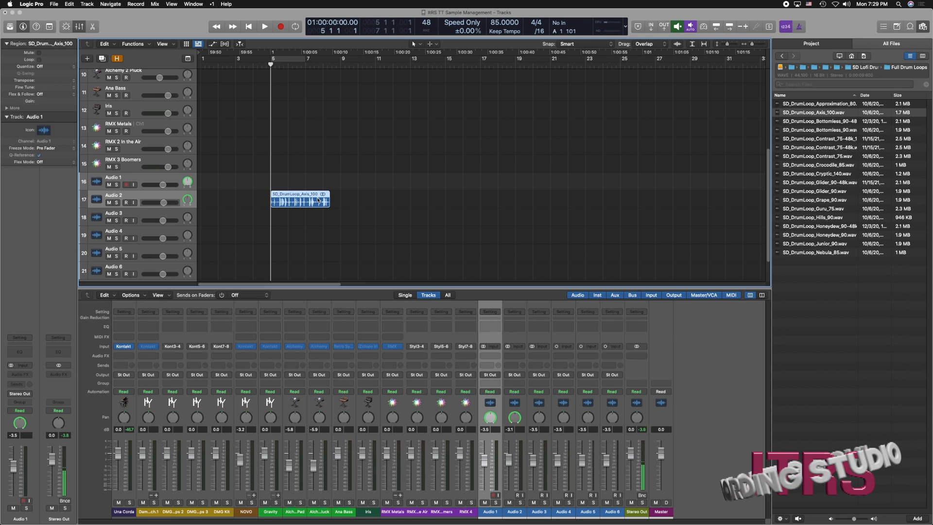
pyautogui.click(265, 26)
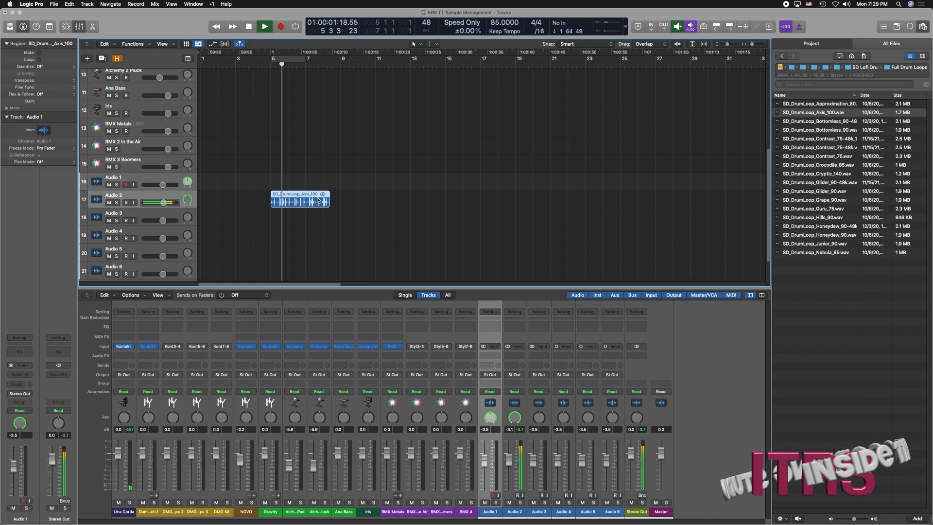
pyautogui.click(280, 26)
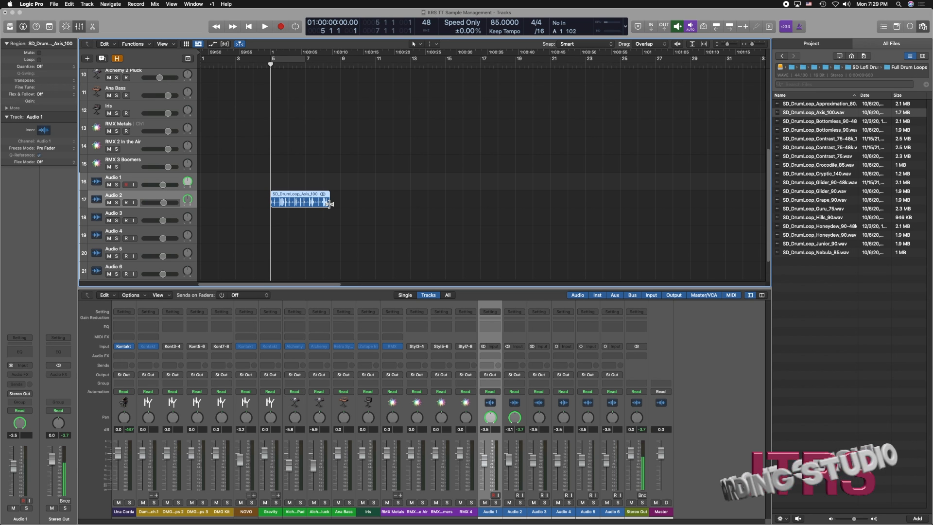
pyautogui.moveTo(330, 202); pyautogui.dragTo(339, 202)
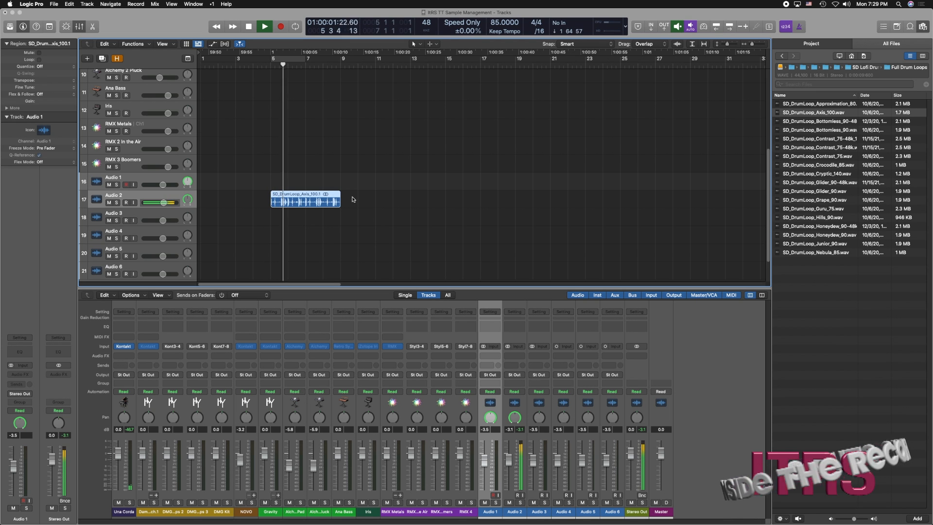
pyautogui.click(279, 26)
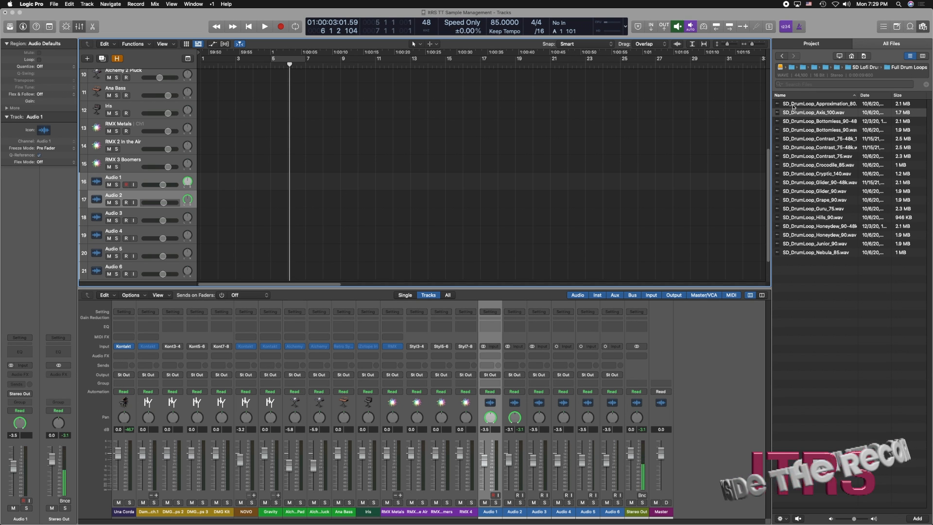
# Return to the Volumes list and re-enter Samples > SD_HipHop_SamplePack > Samples.
pyautogui.click(836, 84)
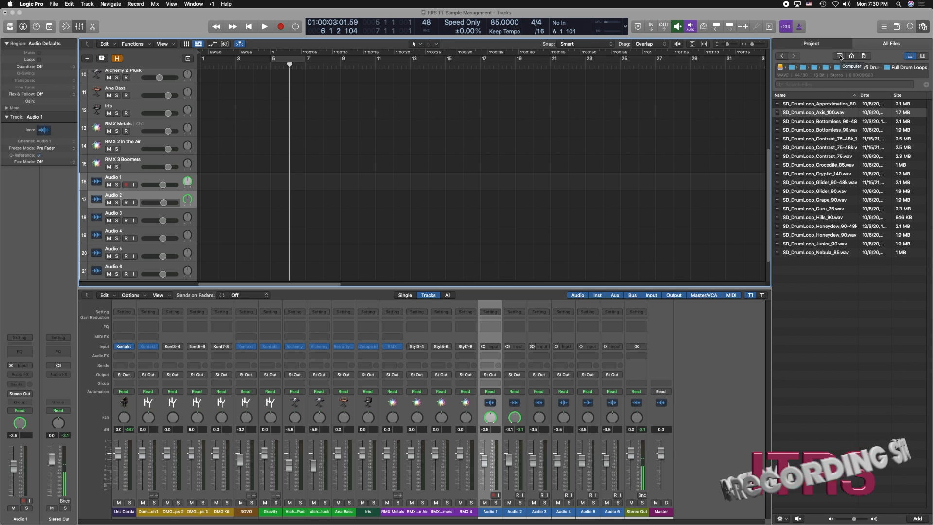
pyautogui.click(782, 57)
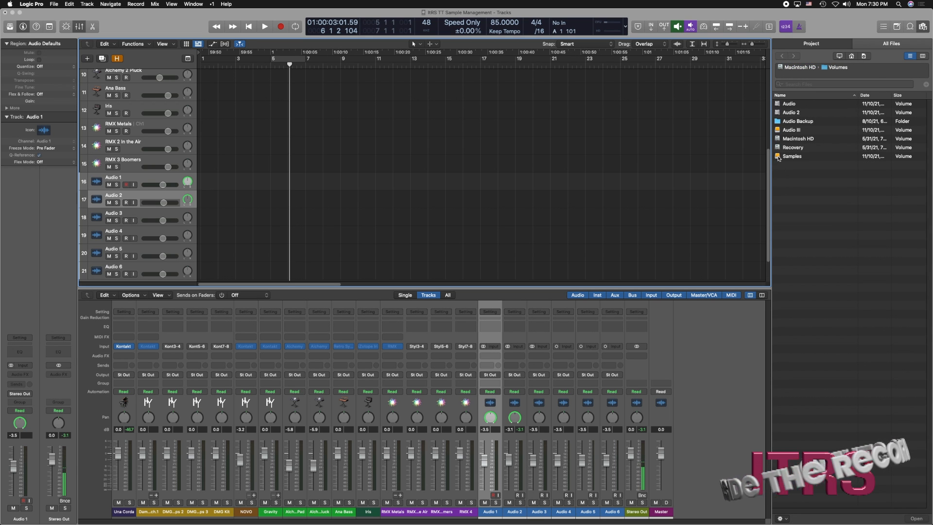
pyautogui.doubleClick(792, 156)
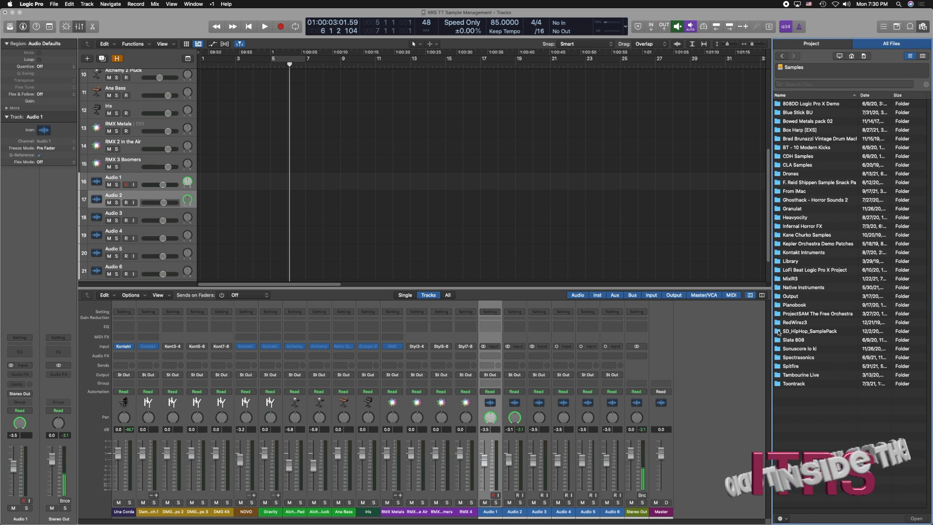
pyautogui.doubleClick(810, 331)
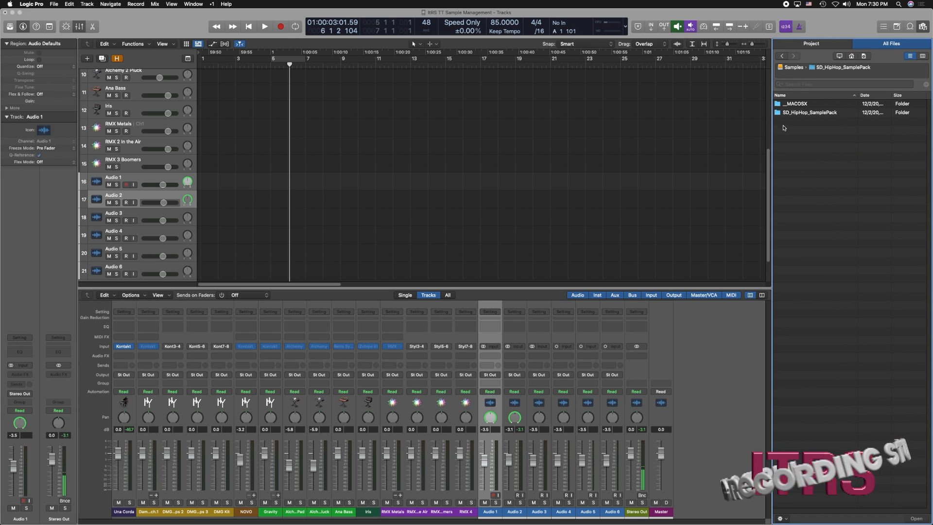
pyautogui.doubleClick(810, 112)
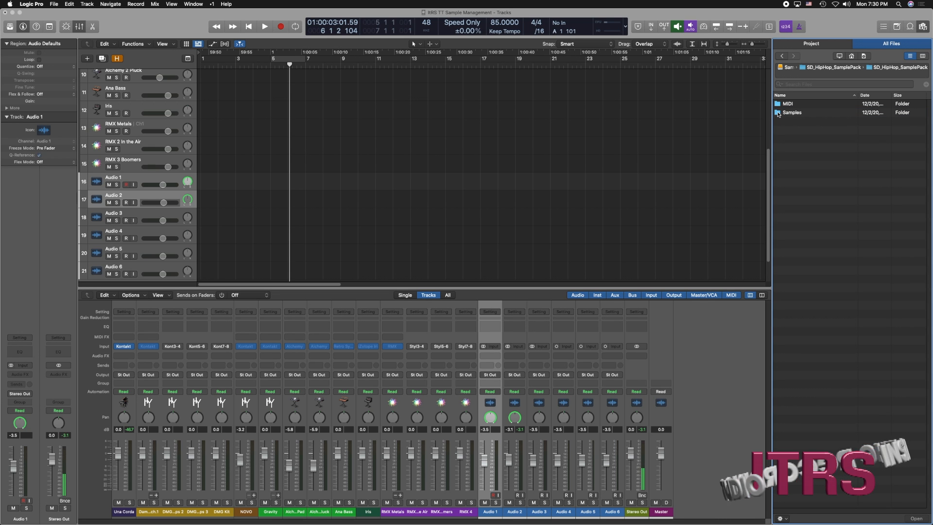
pyautogui.doubleClick(792, 113)
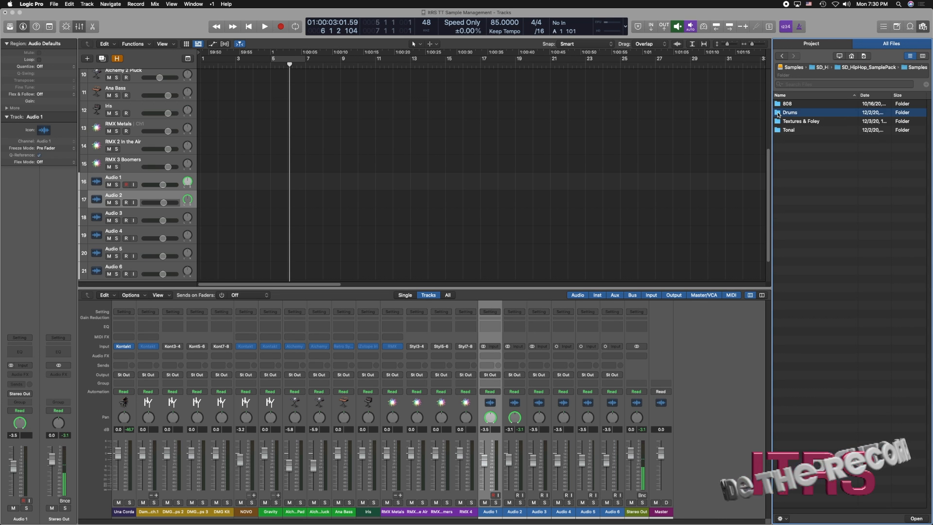
# Enter the Drums folder and bring up the options menu for SD Lofi Drum Loops.
pyautogui.doubleClick(790, 112)
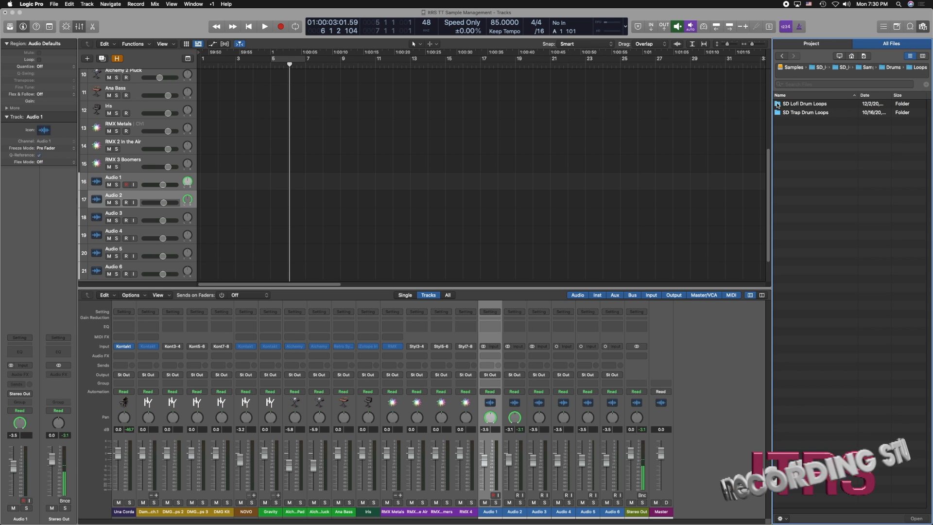
pyautogui.rightClick(804, 104)
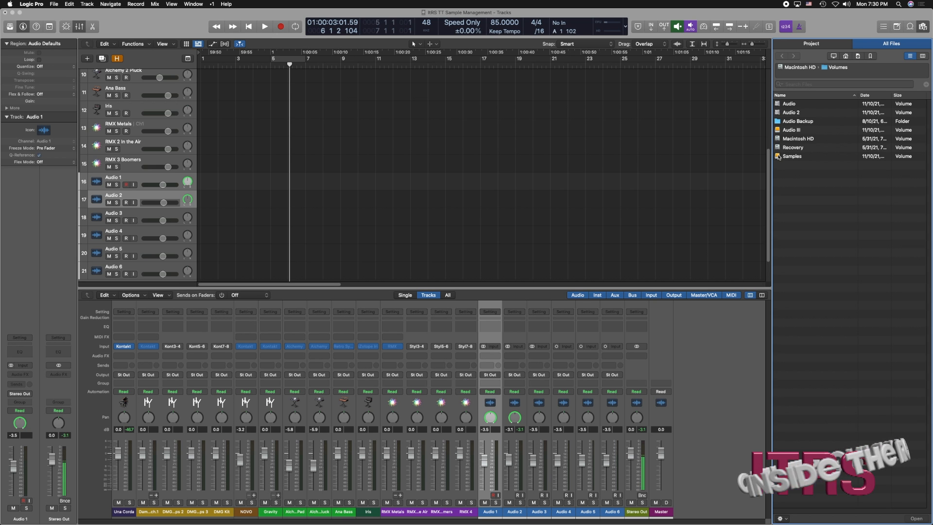
# Add the SD Lofi Drum Loops folder under Samples > Drums > Loops to Untagged Loops and confirm.
pyautogui.doubleClick(792, 155)
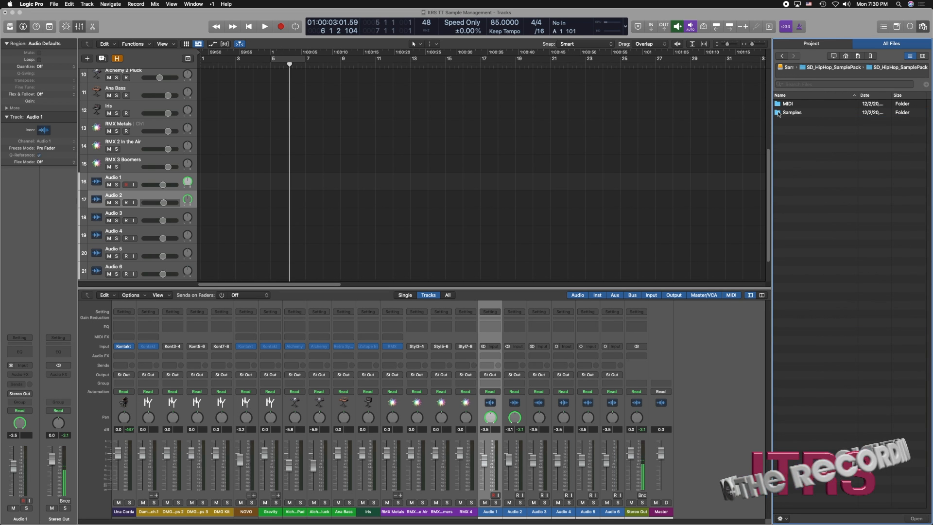
pyautogui.doubleClick(792, 112)
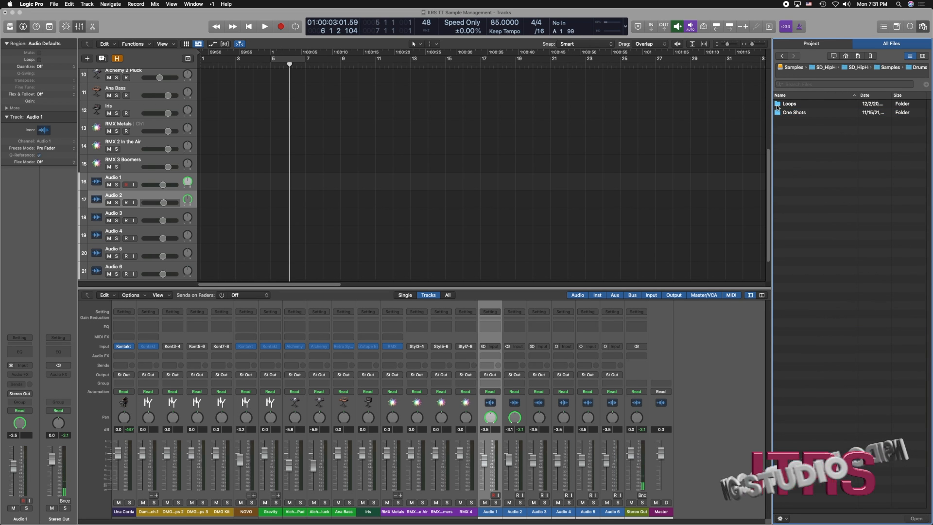
pyautogui.doubleClick(789, 103)
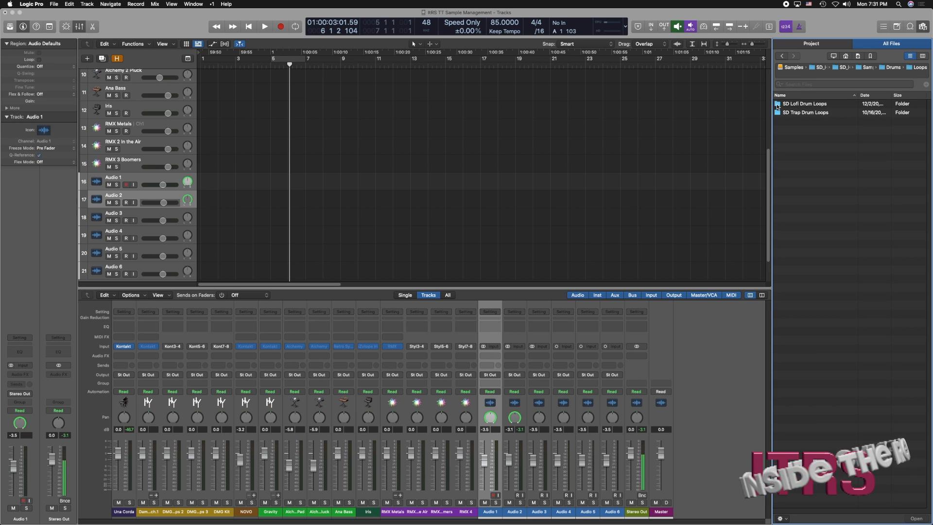
pyautogui.rightClick(806, 104)
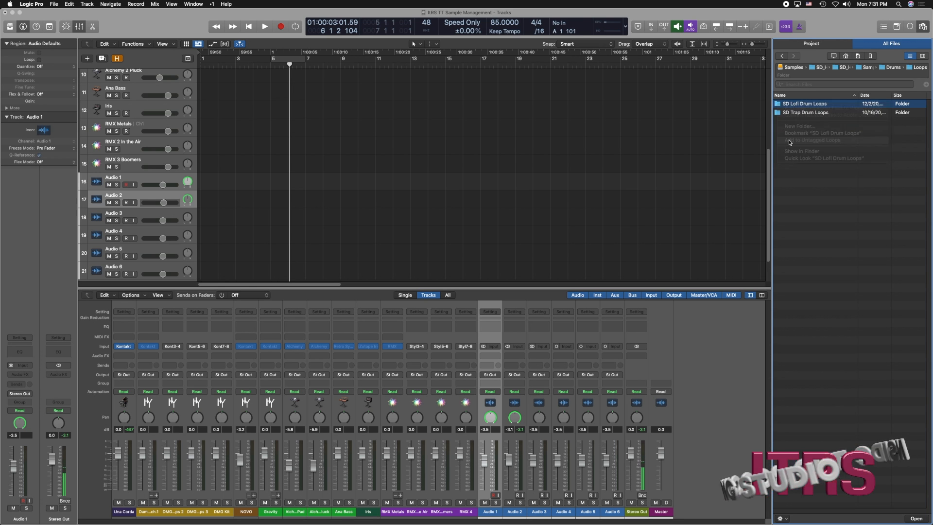
pyautogui.click(813, 140)
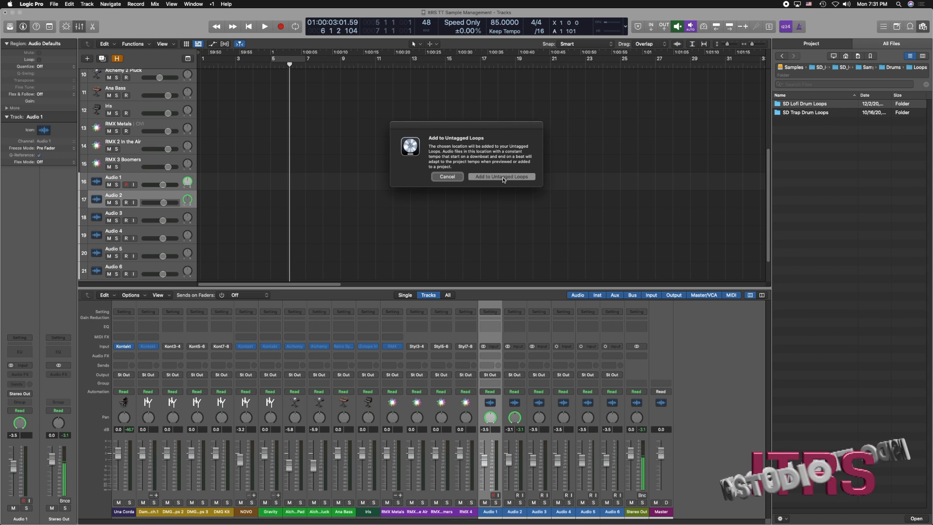
pyautogui.click(501, 176)
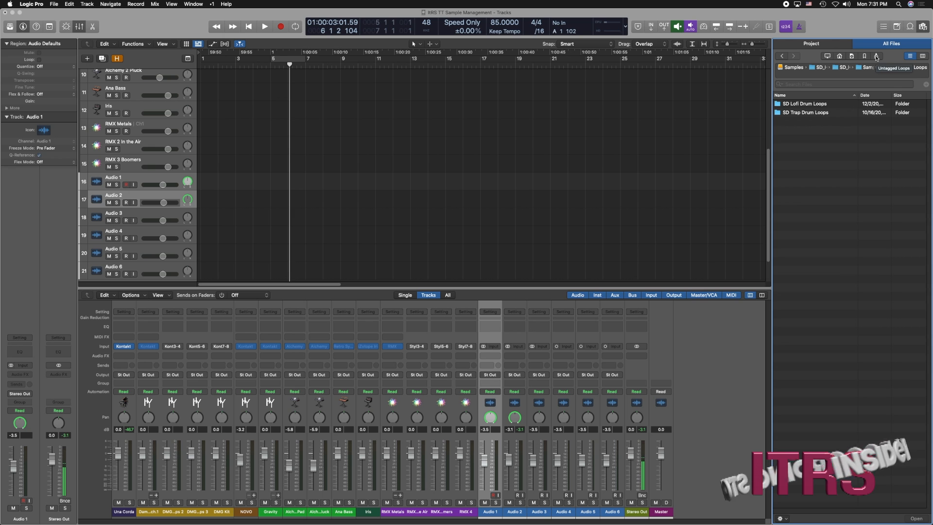
# Enter Untagged Loops and the SD Lofi Drum Loops folder to list its drum loops.
pyautogui.doubleClick(805, 104)
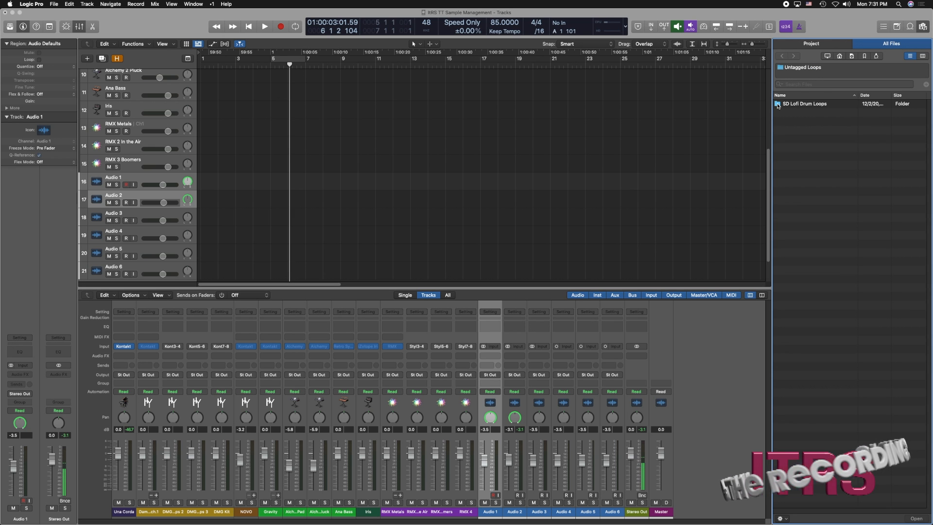
pyautogui.doubleClick(803, 104)
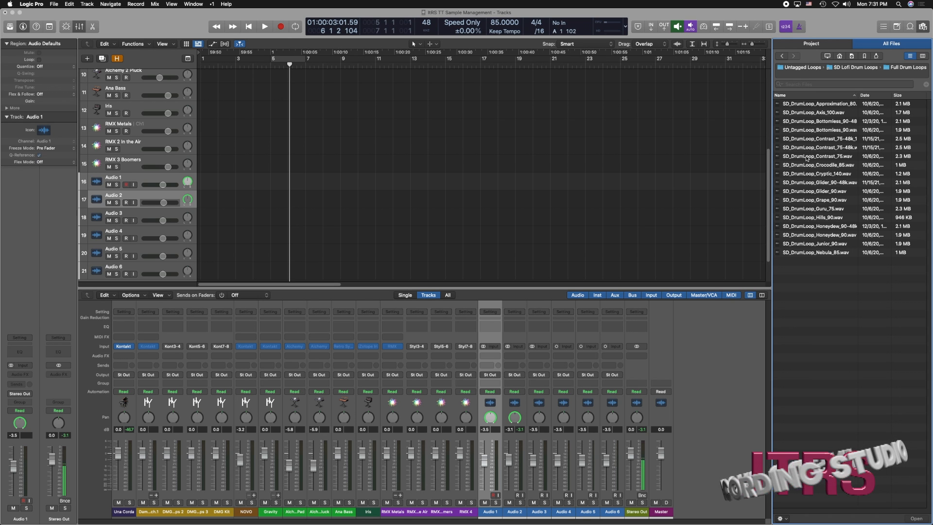
# Preview Contrast 75, Cryptic 140 and Guru 75, then place SD_DrumLoop_Guru_75 on Audio 1 at bar 5.
pyautogui.click(818, 156)
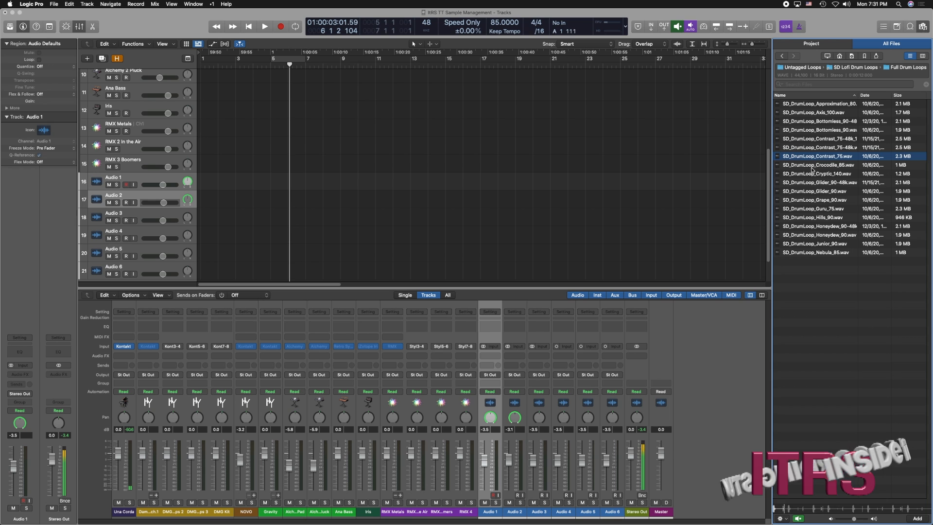
pyautogui.click(821, 173)
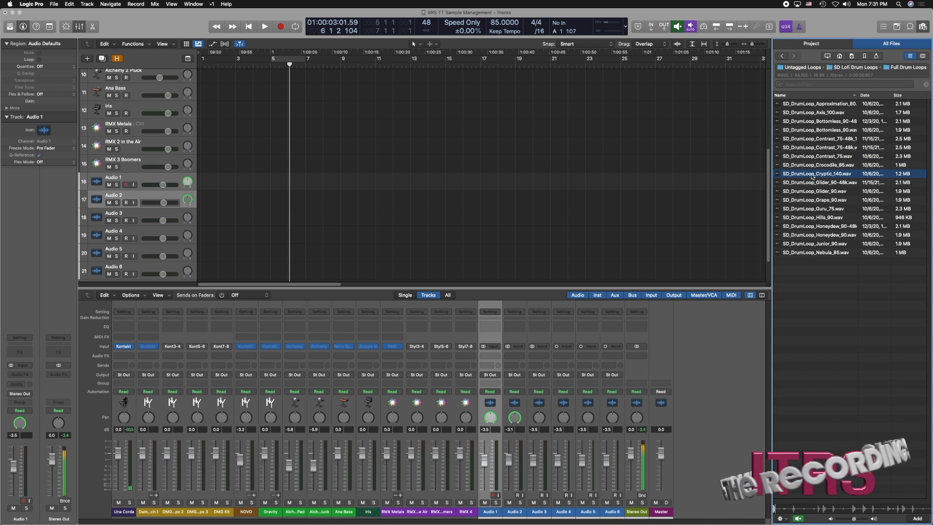
pyautogui.click(833, 191)
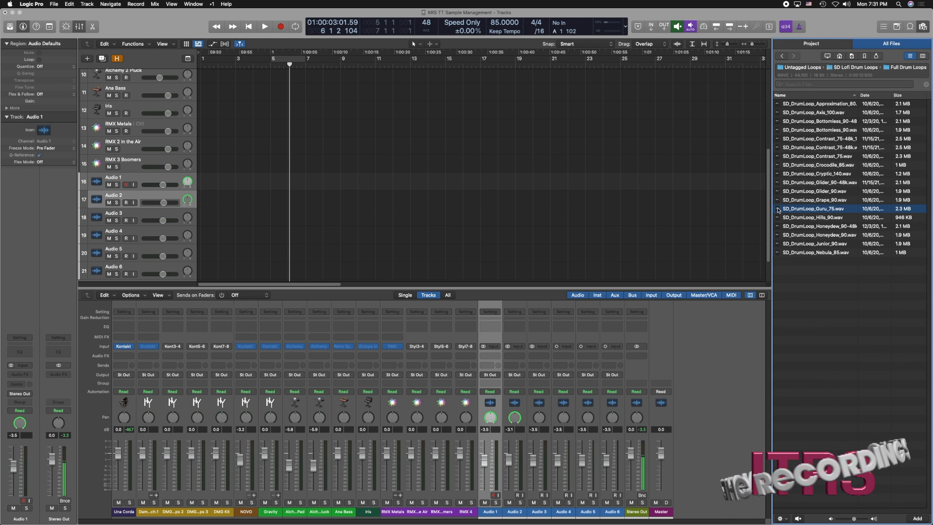
pyautogui.moveTo(816, 208); pyautogui.dragTo(292, 181)
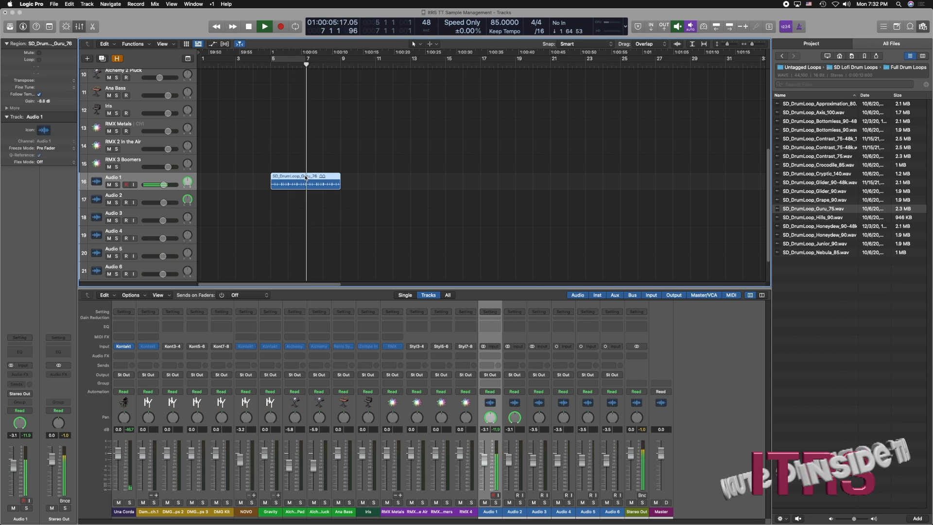
# Stop playback, preview the Junior 90 loop and move on to the HiHat Loops folder.
pyautogui.click(280, 26)
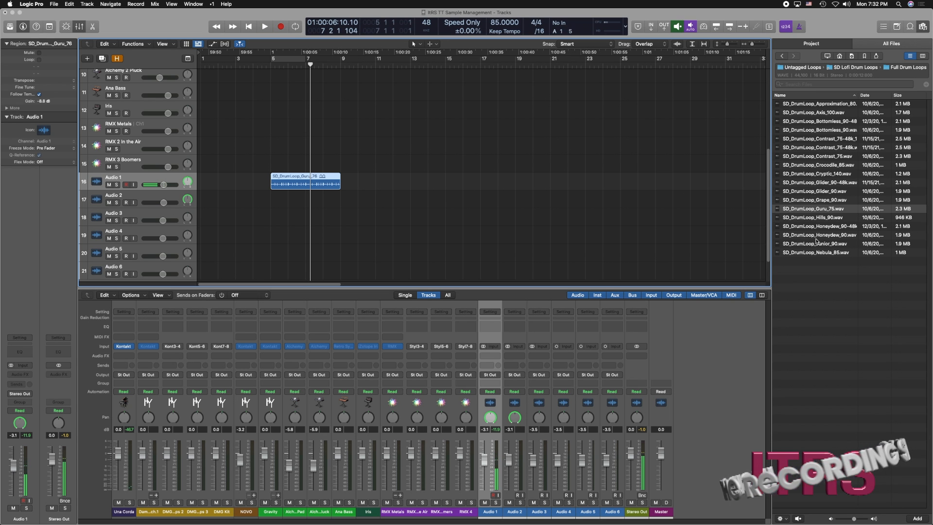
pyautogui.click(818, 242)
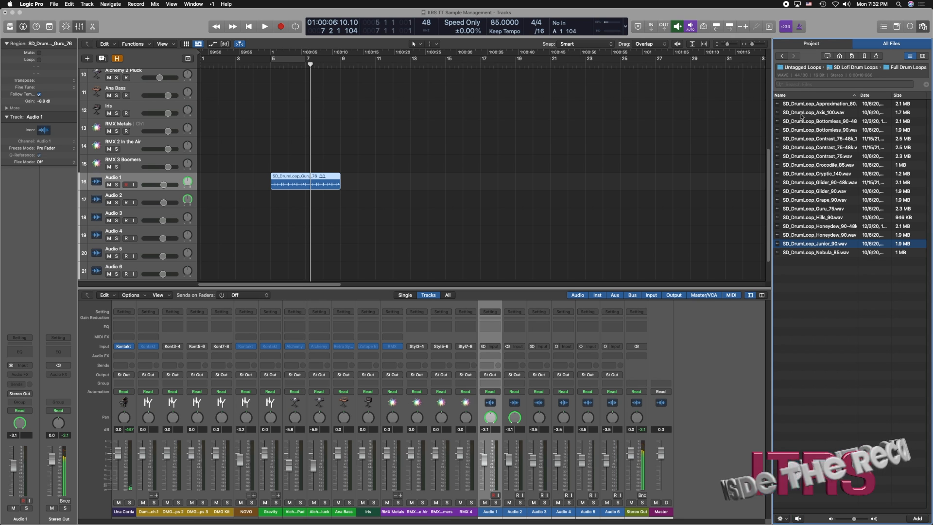
pyautogui.click(782, 56)
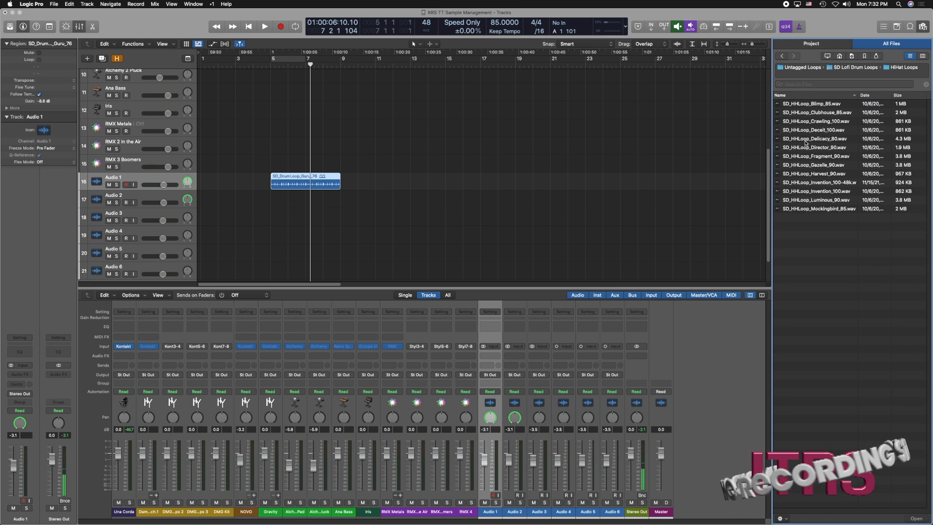
# Preview the SD_HHLoop_Delicacy_80 hi-hat loop and start project playback.
pyautogui.click(816, 139)
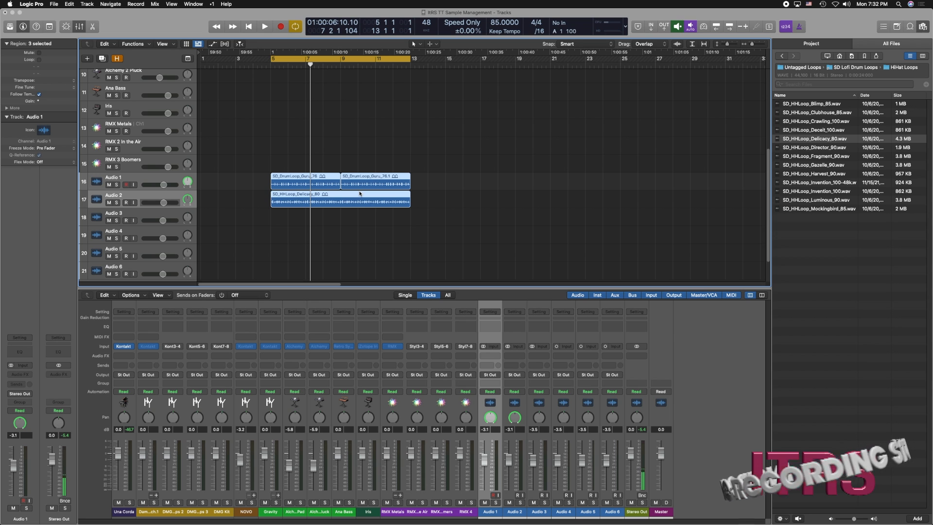
pyautogui.click(264, 27)
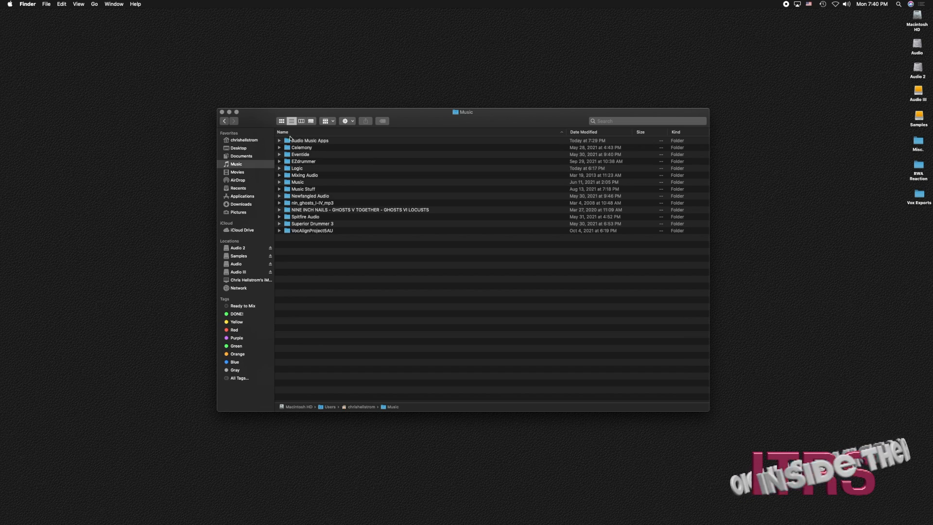
# Enter Audio Music Apps and select the SD Lofi Drum Loops alias under Untagged Loops.
pyautogui.doubleClick(309, 140)
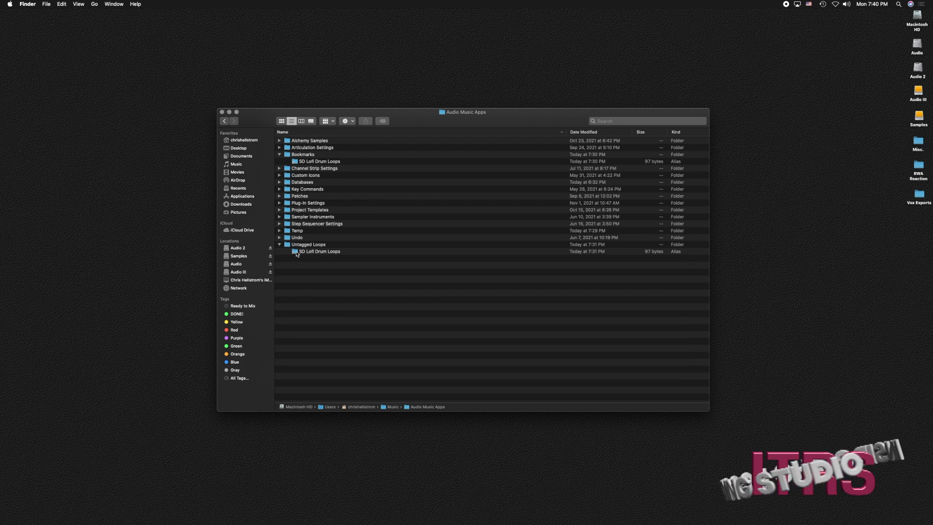
pyautogui.click(318, 250)
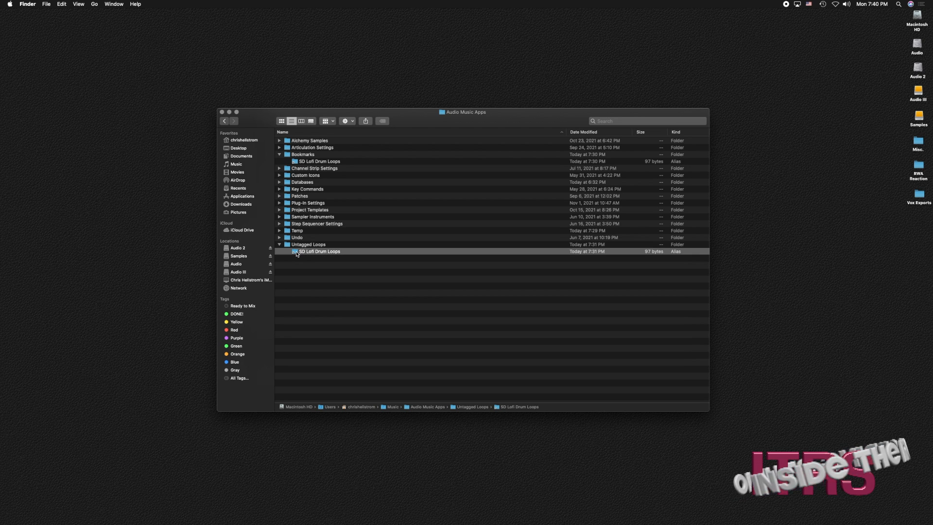